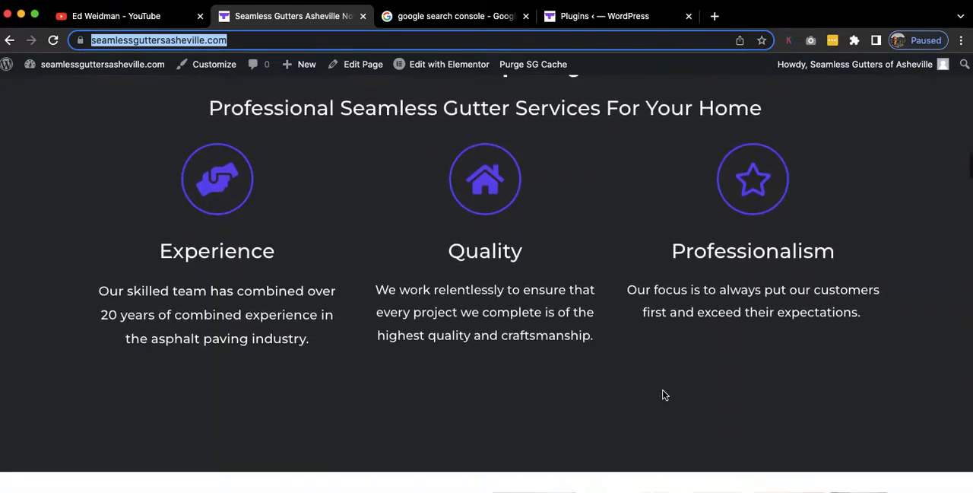
pyautogui.scroll(-3)
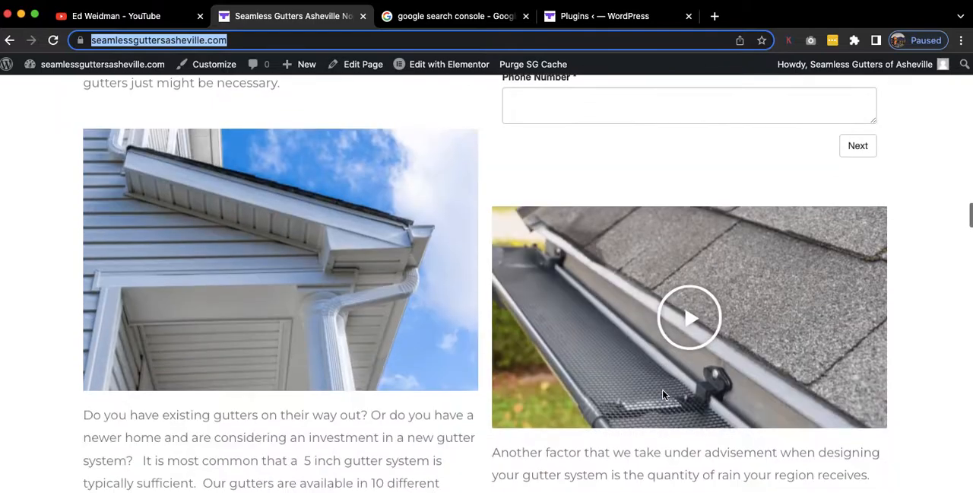
pyautogui.scroll(-3)
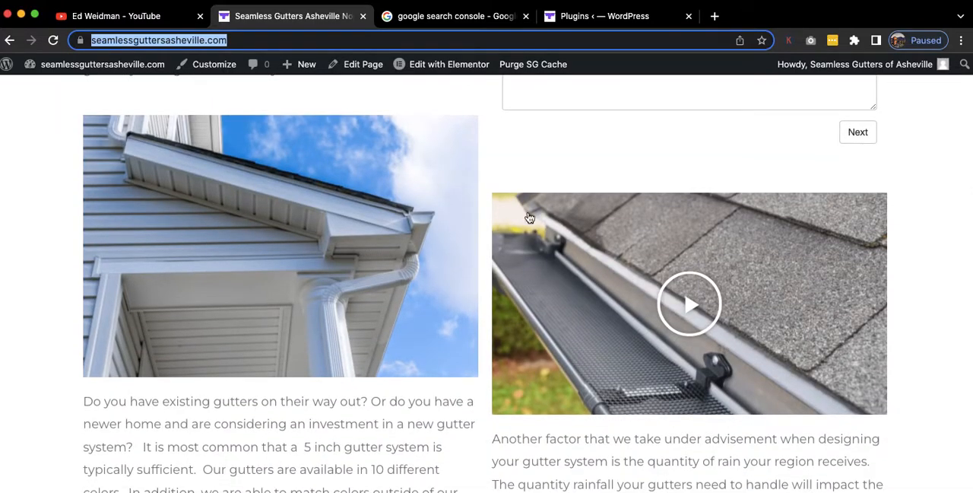
pyautogui.moveTo(424, 257)
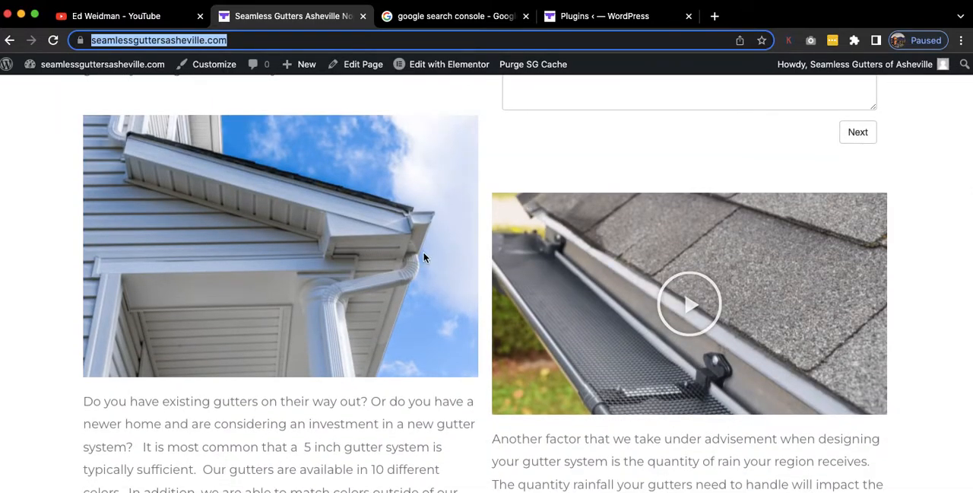
pyautogui.scroll(3)
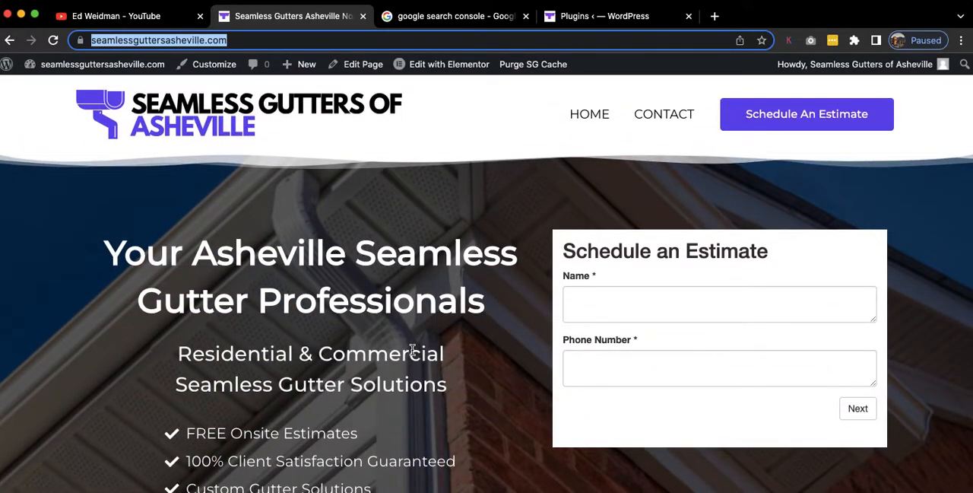
pyautogui.moveTo(745, 256)
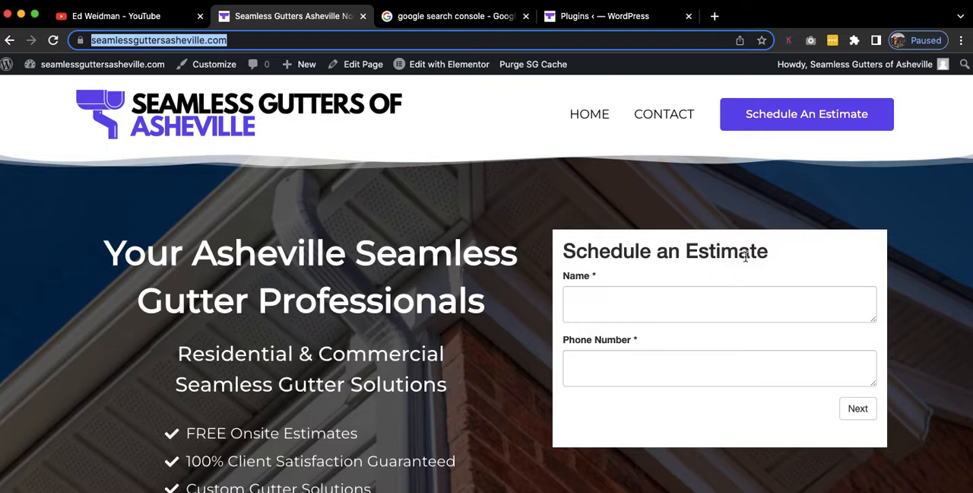
pyautogui.moveTo(380, 228)
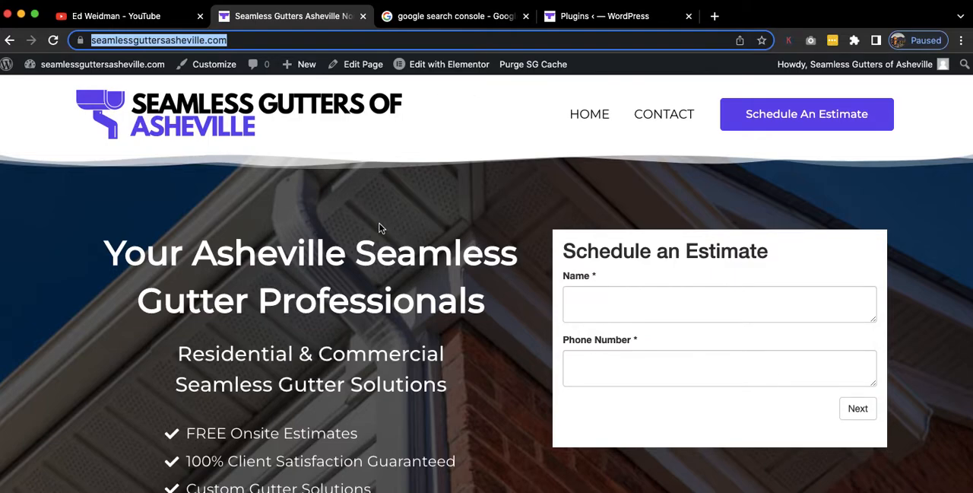
pyautogui.moveTo(386, 251)
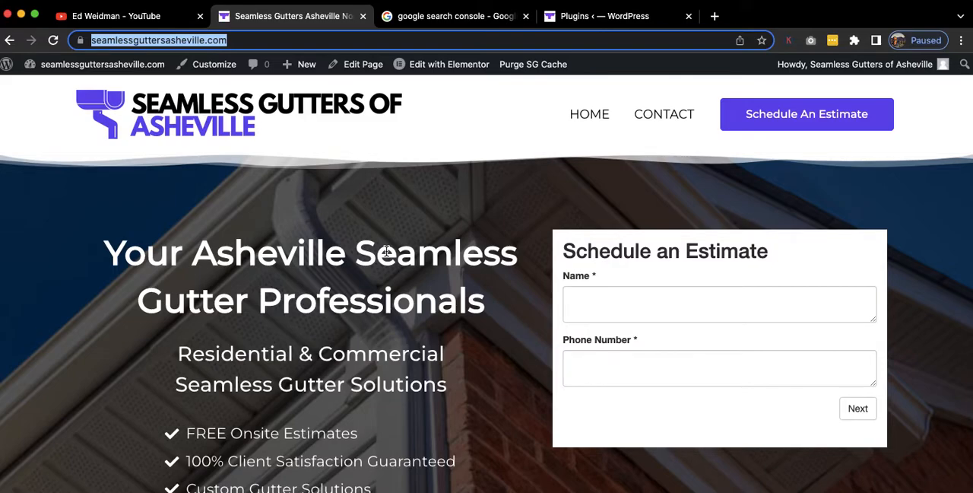
pyautogui.moveTo(371, 198)
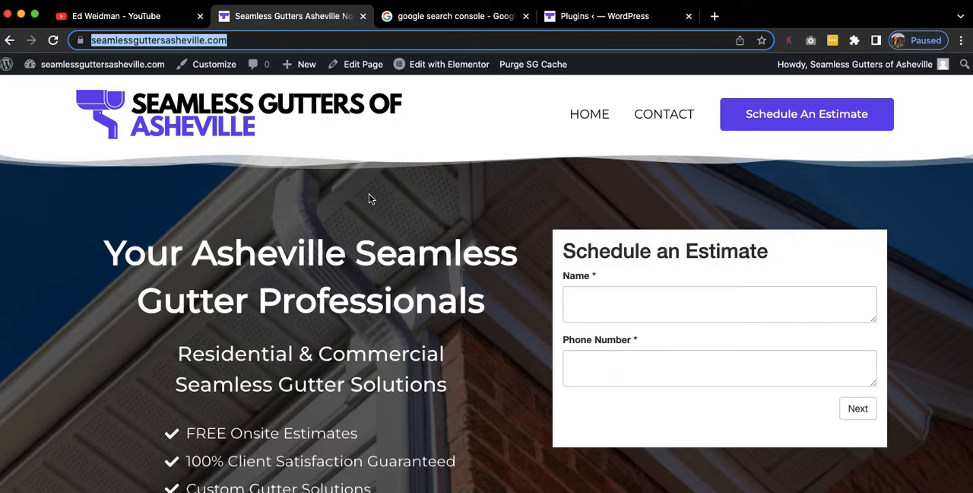
pyautogui.moveTo(387, 282)
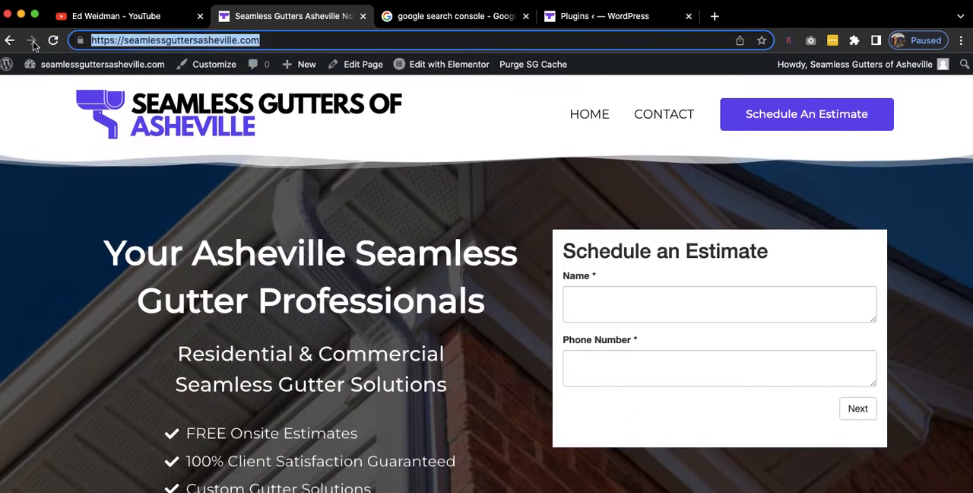
pyautogui.click(454, 16)
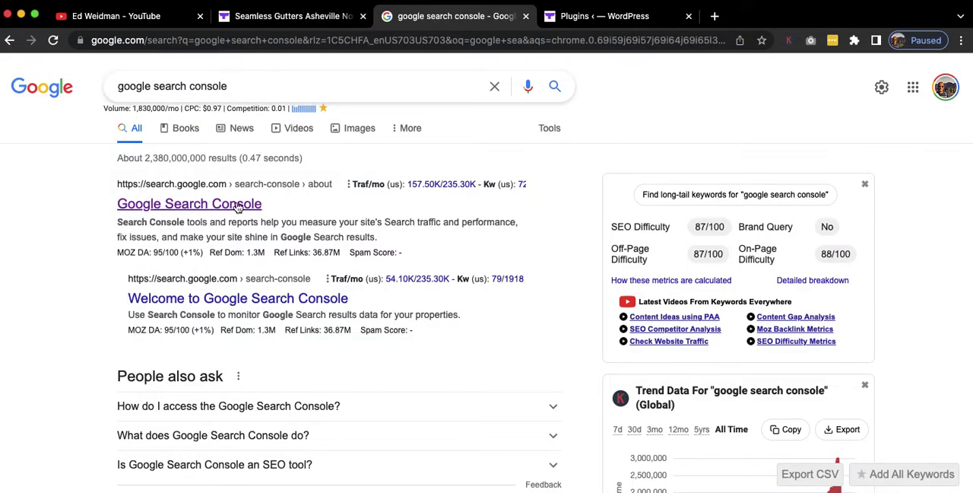
pyautogui.click(189, 204)
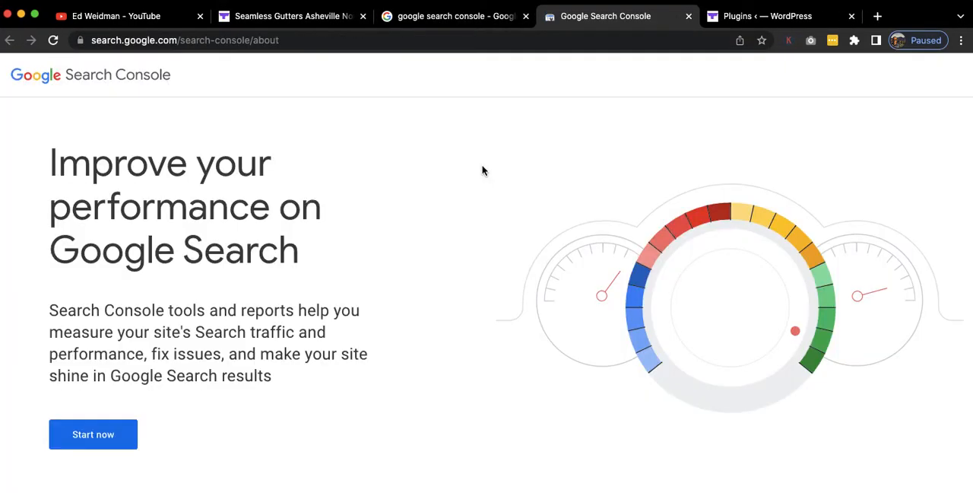
pyautogui.click(93, 434)
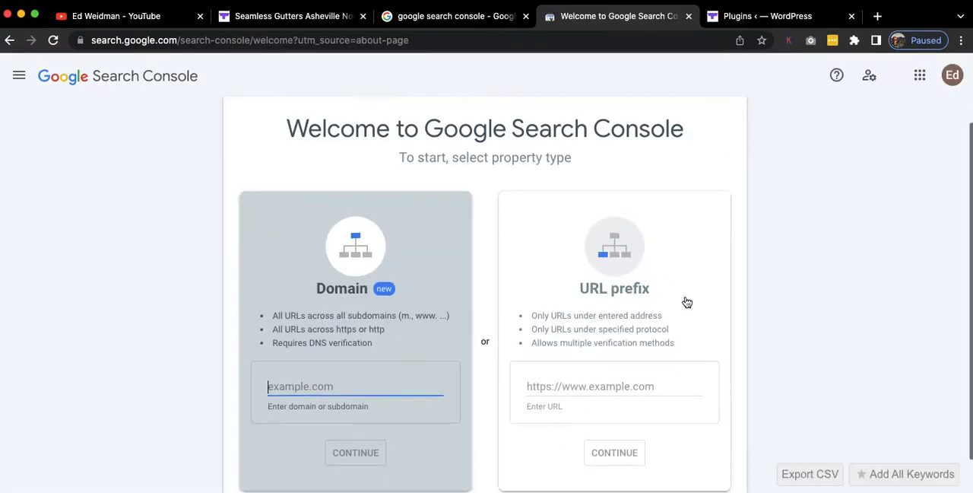
pyautogui.write('https://seamlessguttersasheville.com/')
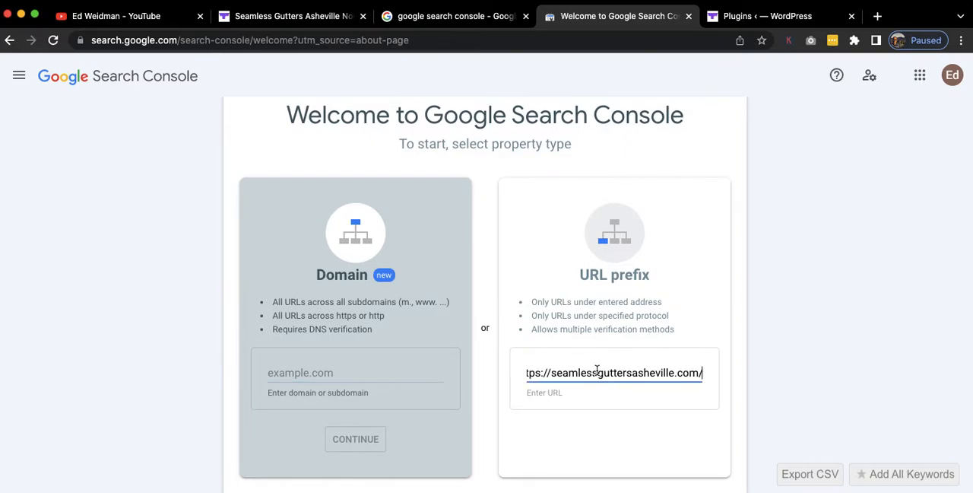
# Copy the HTML-tag google-site-verification meta tag and return to the gutter site tab.
pyautogui.click(614, 439)
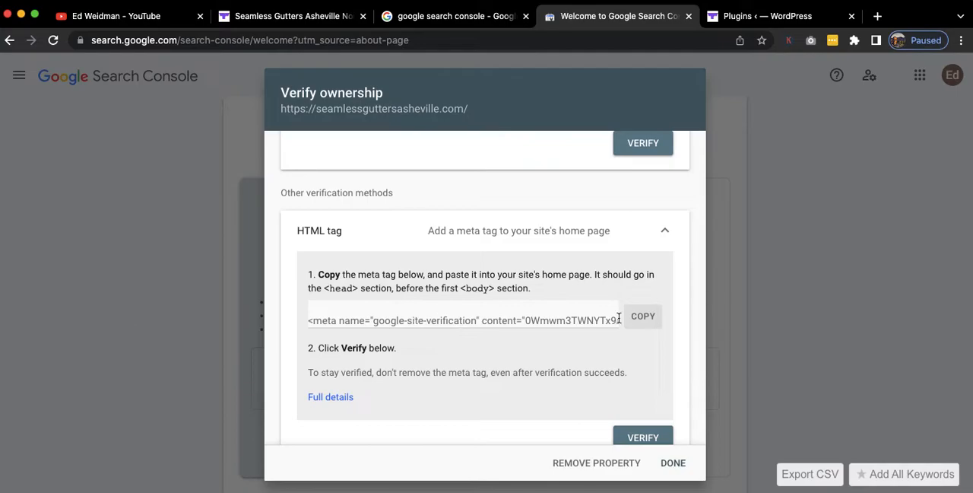
pyautogui.click(642, 316)
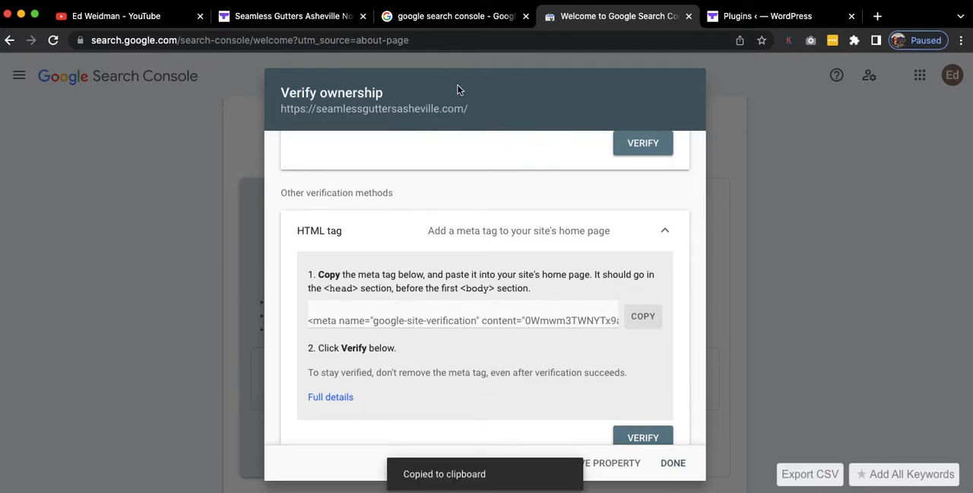
pyautogui.click(289, 16)
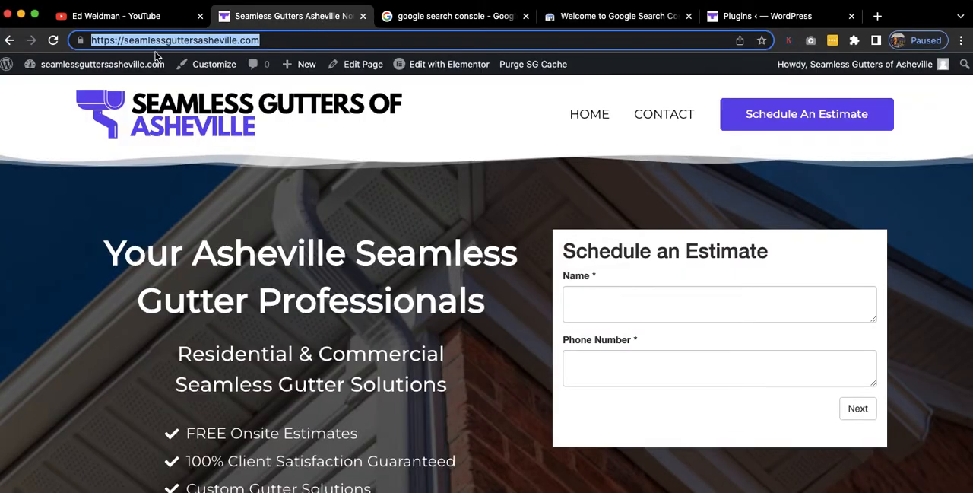
# From wp-admin, search plugins for 'insert headers', then install and activate WPBeginner's Insert Headers and Footers.
pyautogui.write('seamlessguttersasheville.com/wp-admin/')
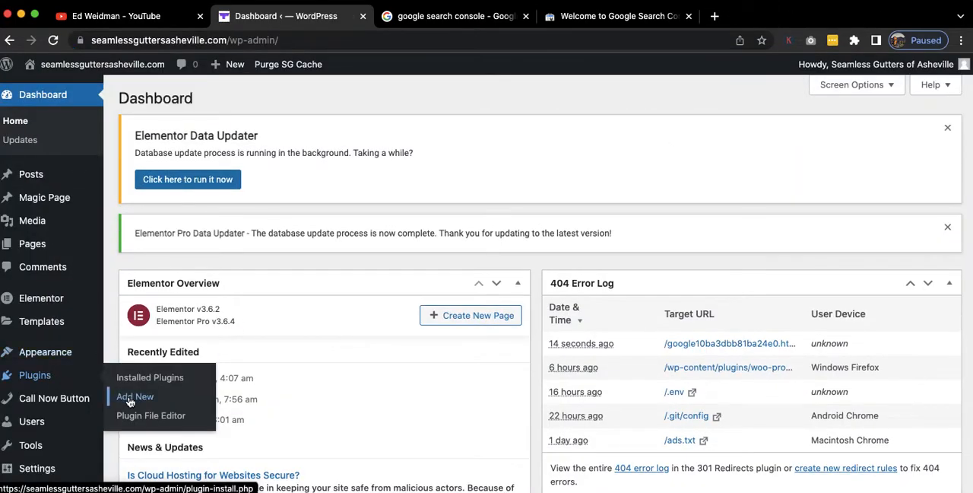
pyautogui.click(135, 396)
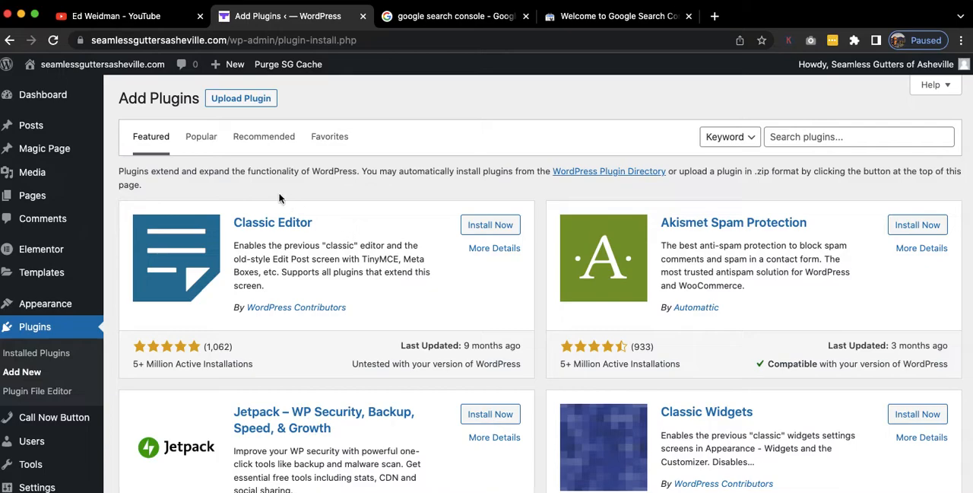
pyautogui.write('i')
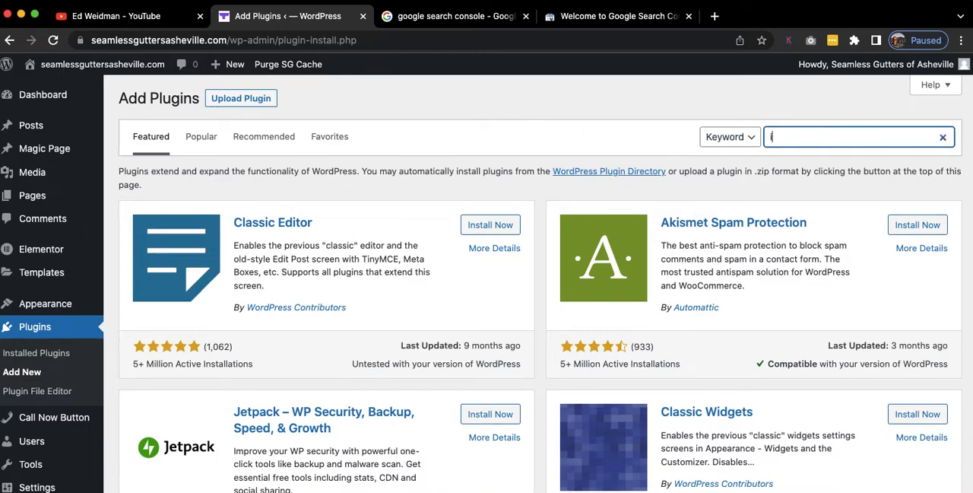
pyautogui.write('nsert headers')
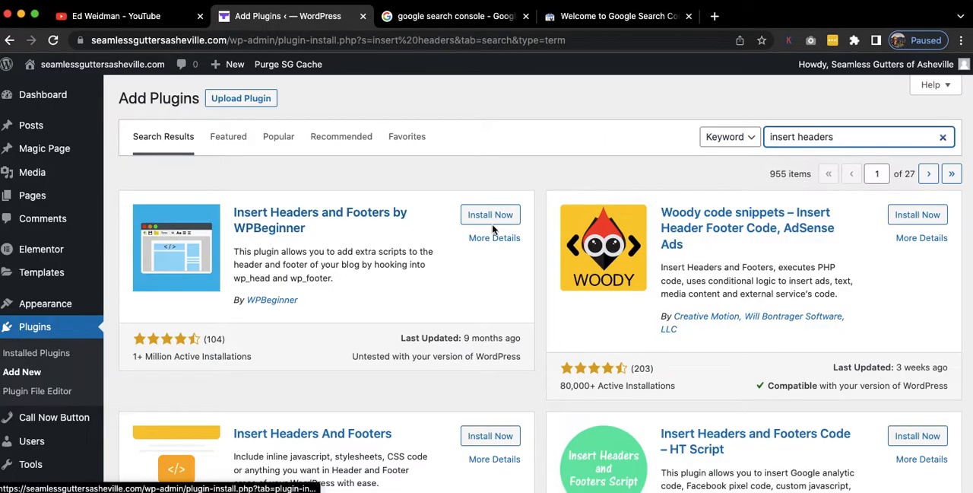
pyautogui.click(490, 213)
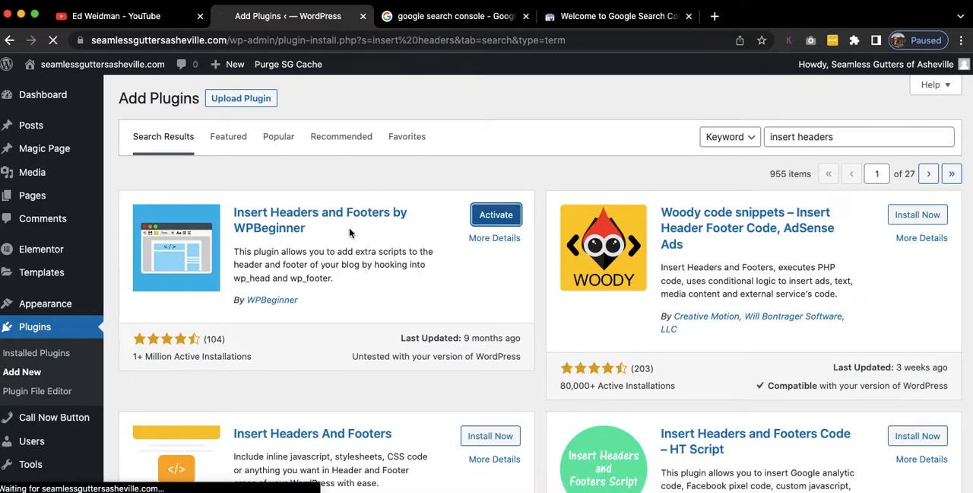
pyautogui.click(496, 214)
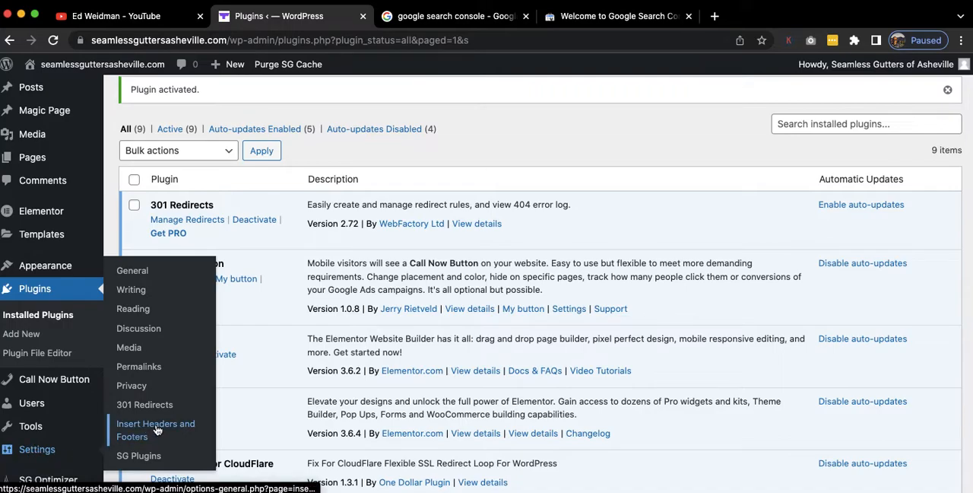
# Put the verification meta tag in Scripts in Header and save the plugin settings.
pyautogui.click(155, 429)
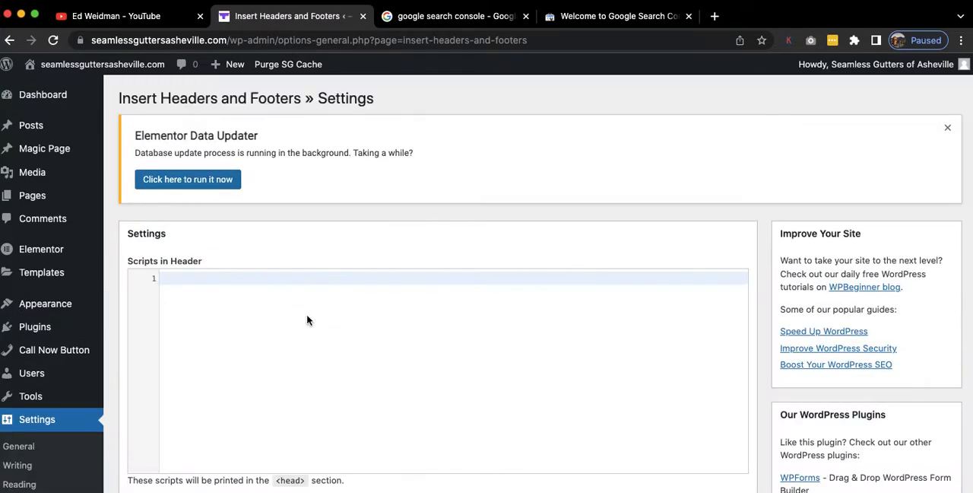
pyautogui.click(186, 277)
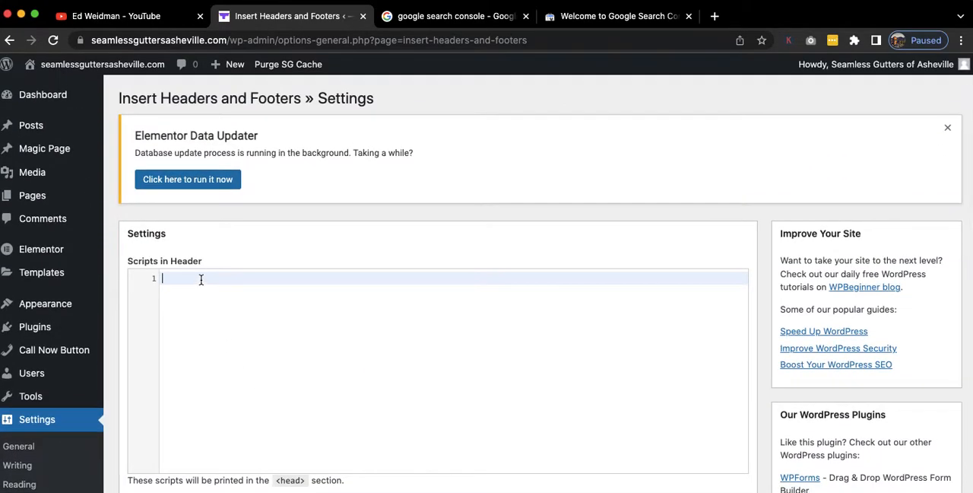
pyautogui.scroll(-3)
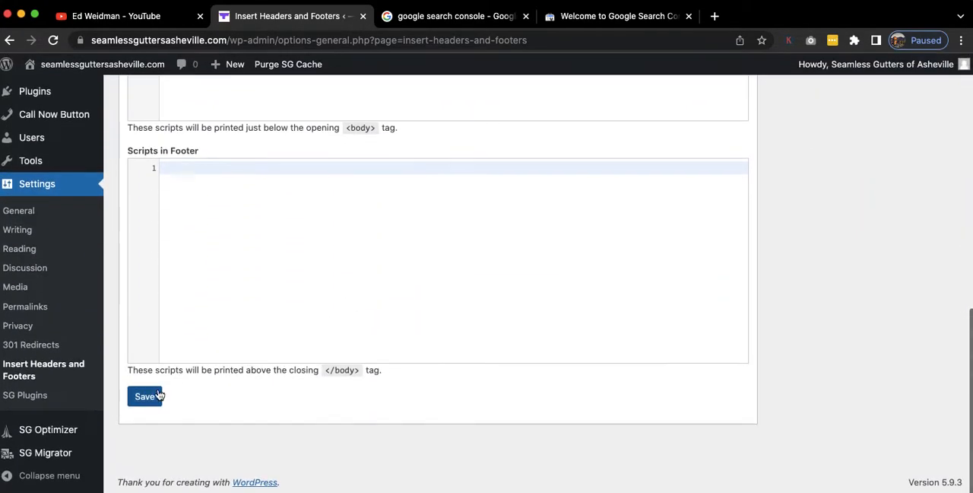
pyautogui.click(144, 396)
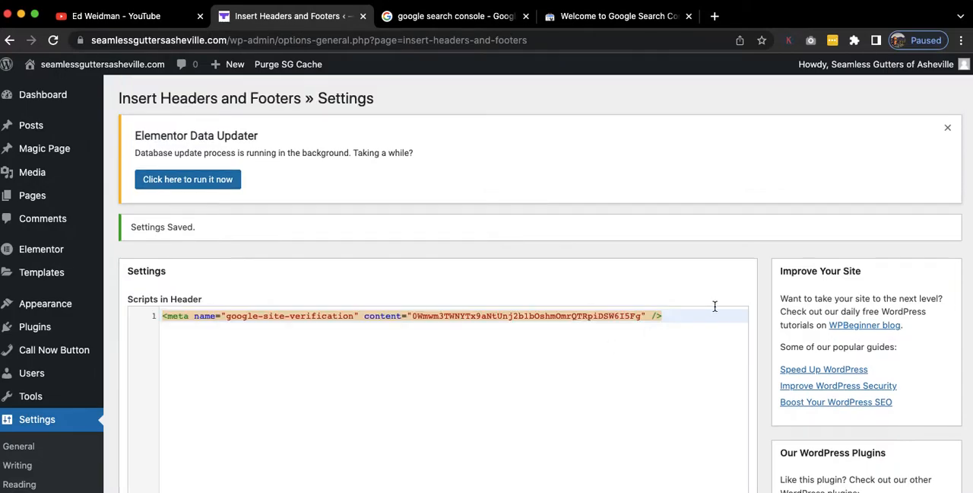
pyautogui.moveTo(713, 306)
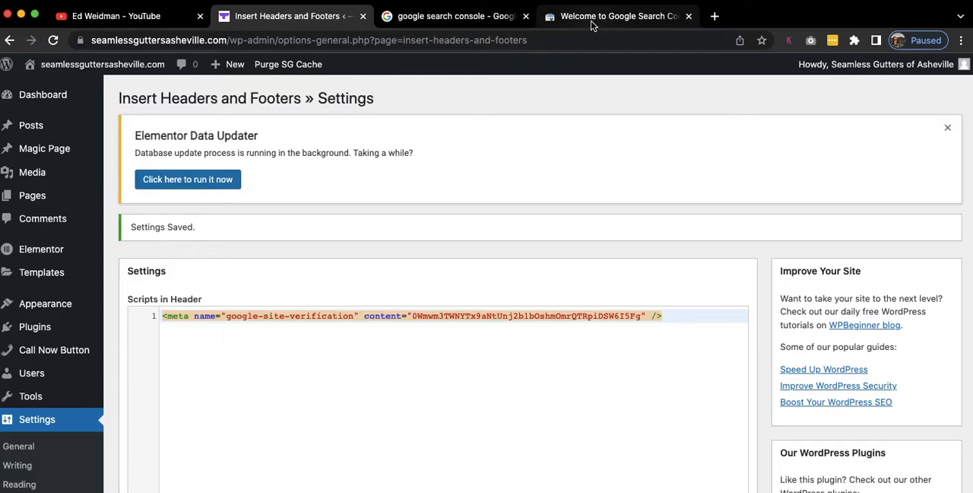
# Verify seamlessguttersasheville.com by HTML tag, go to the property, and dismiss the welcome dialog.
pyautogui.click(620, 15)
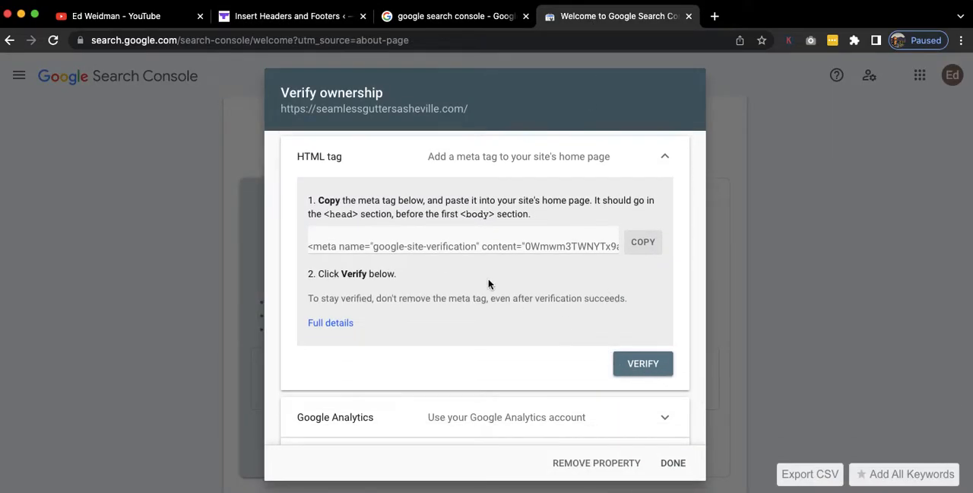
pyautogui.click(643, 362)
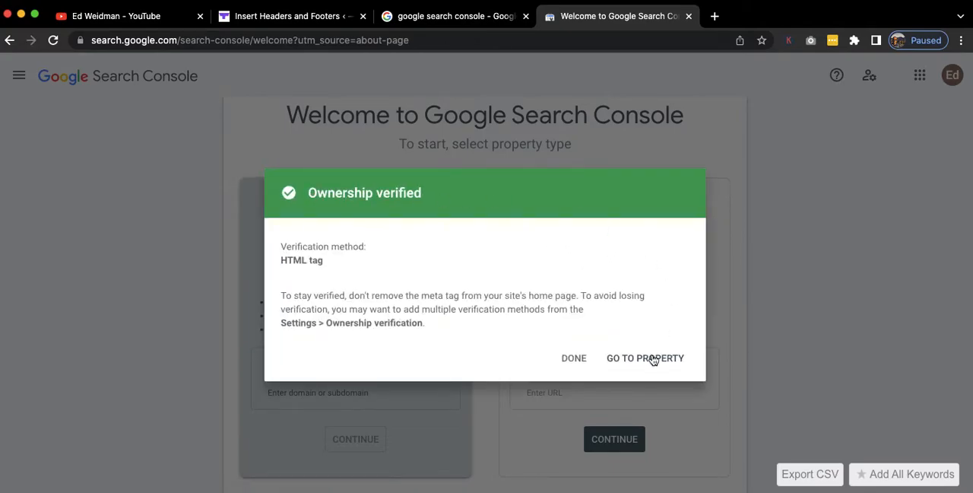
pyautogui.click(644, 358)
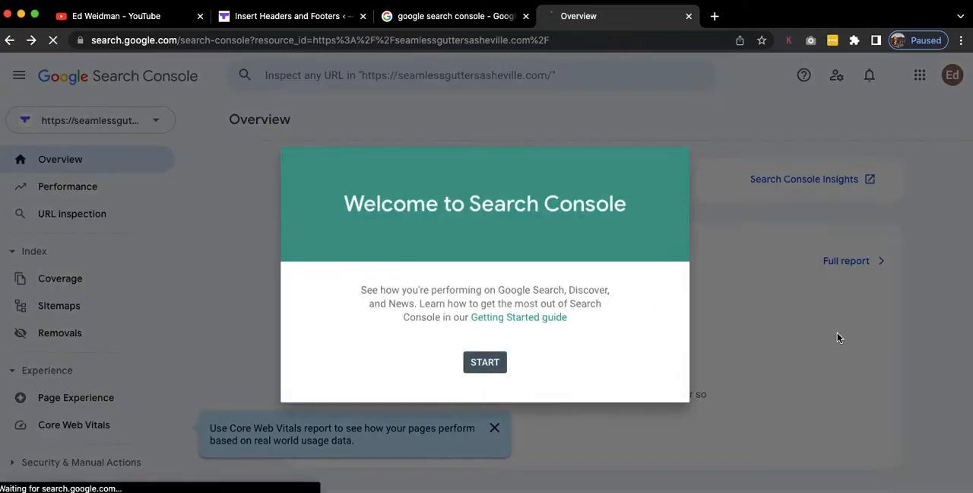
pyautogui.click(485, 362)
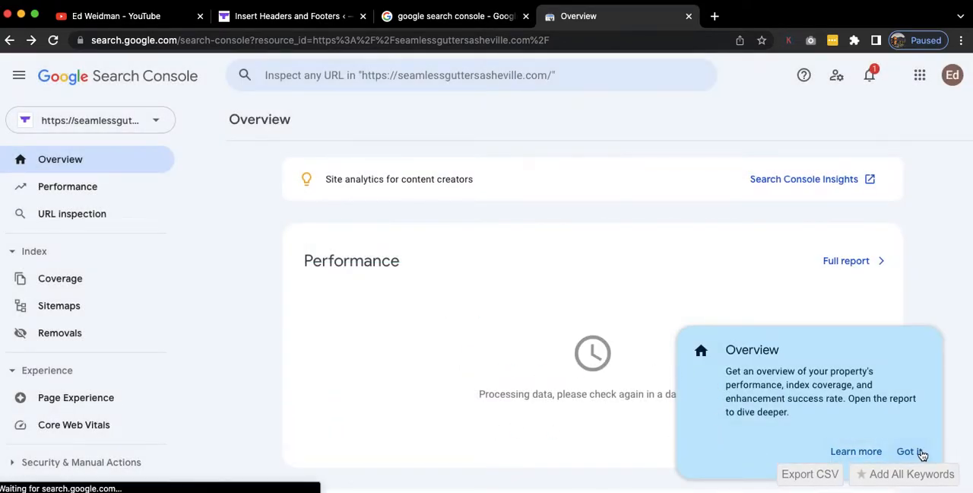
# Submit sitemap/sitemap.xml in the Sitemaps report and dismiss the confirmation.
pyautogui.click(59, 305)
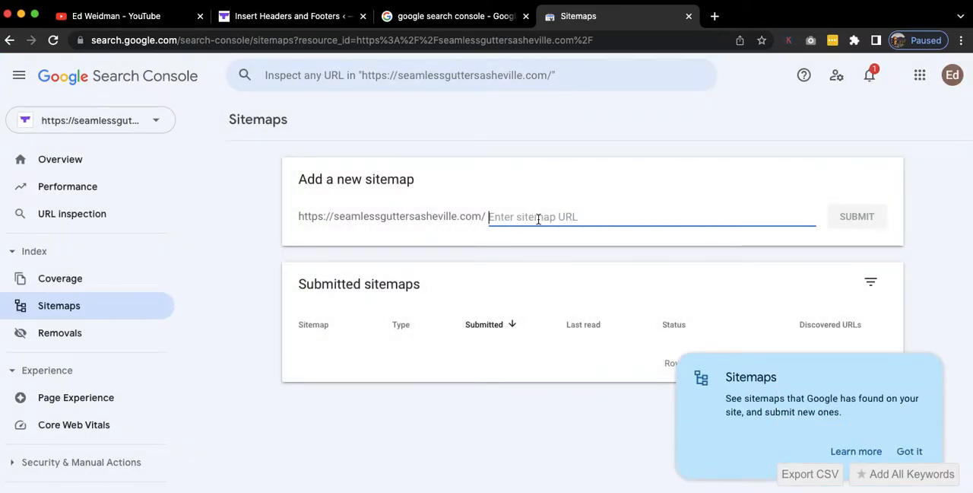
pyautogui.write('sitemap')
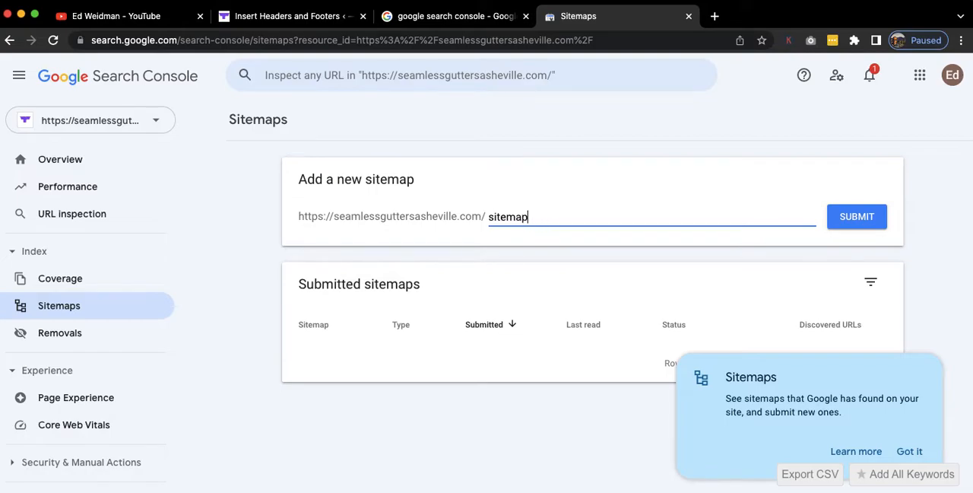
pyautogui.write('/')
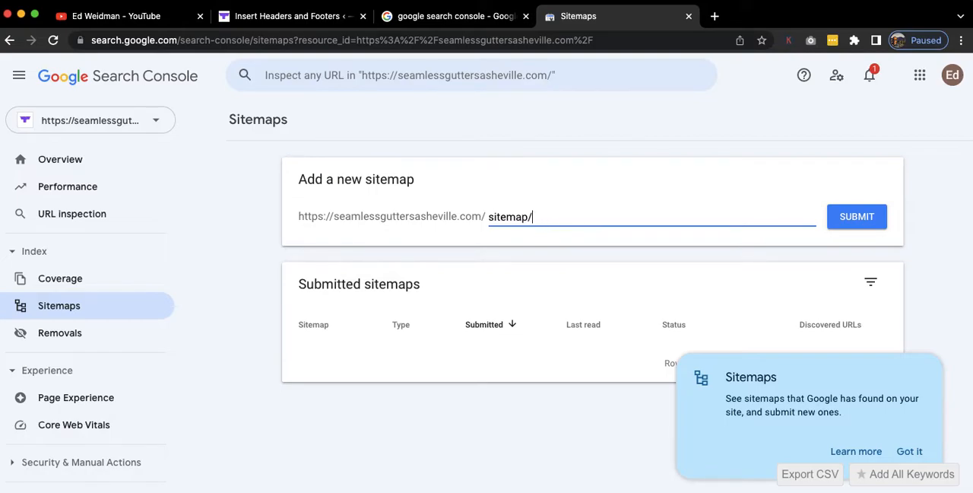
pyautogui.write('site')
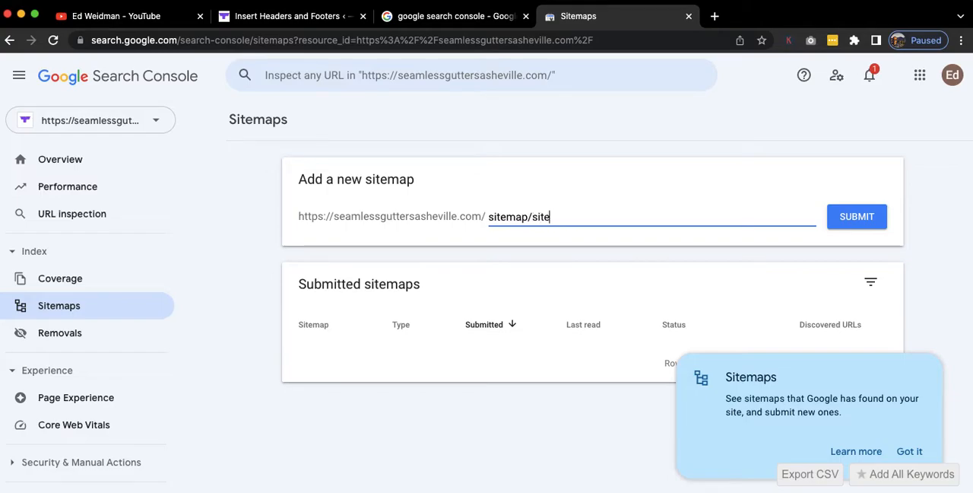
pyautogui.write('map.xml')
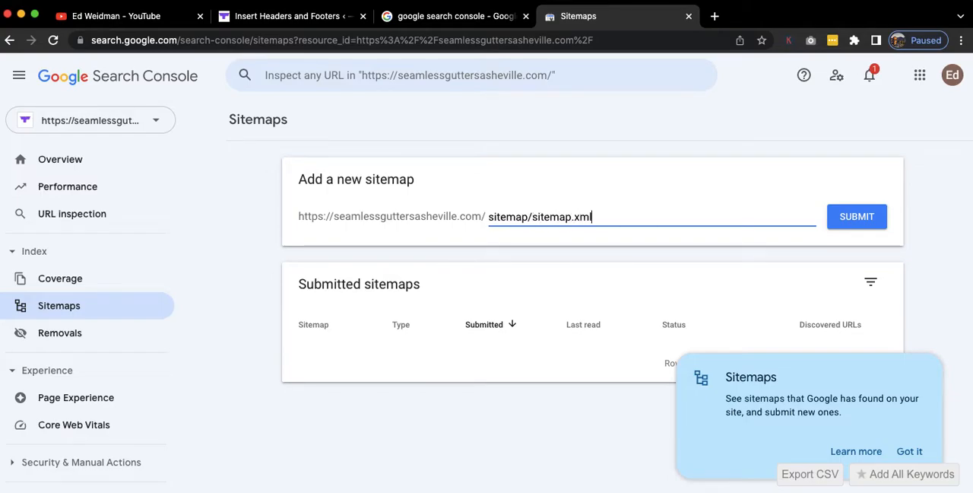
pyautogui.click(856, 216)
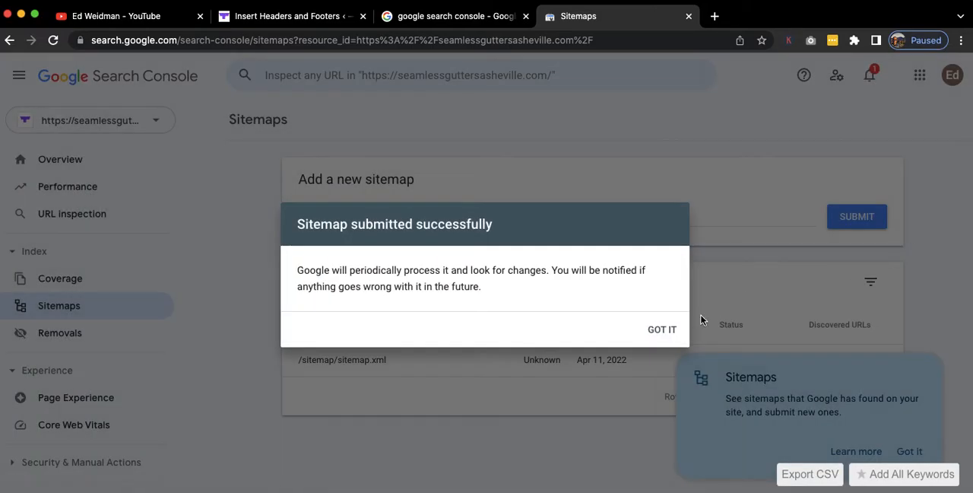
pyautogui.click(661, 329)
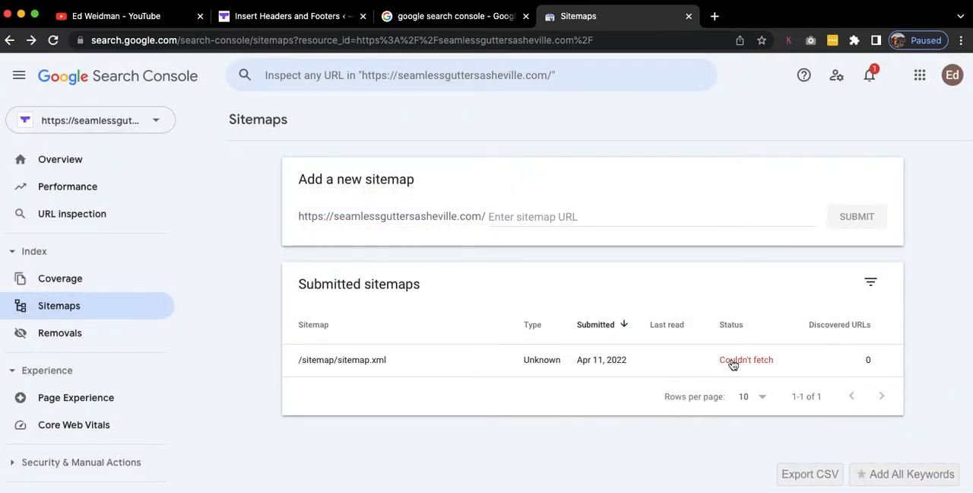
# Resubmit sitemap/sitemap.xml and close the confirmation; it now shows Success with 104 URLs.
pyautogui.write('s')
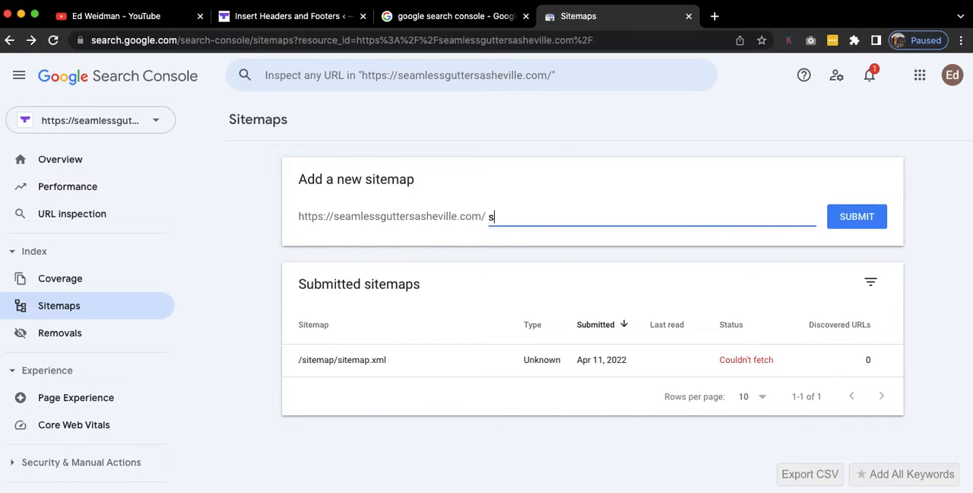
pyautogui.write('itemap/sitemap.xml')
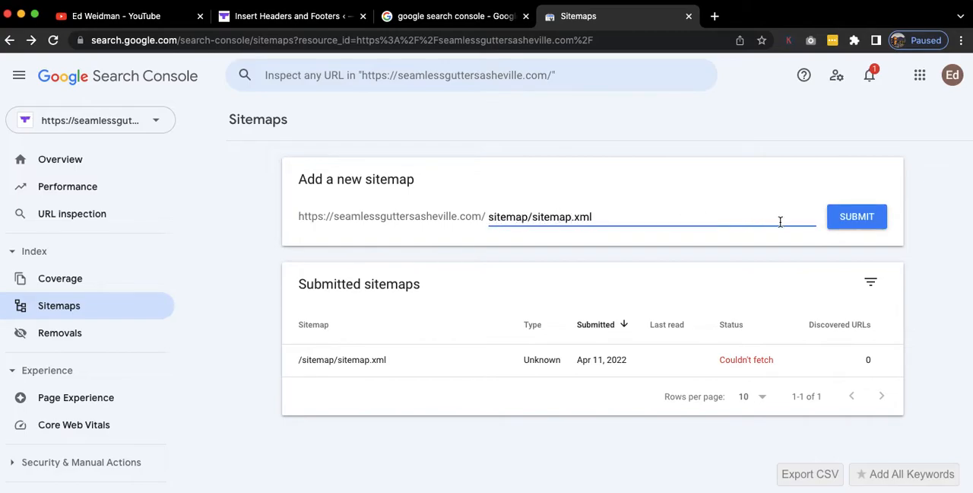
pyautogui.click(856, 216)
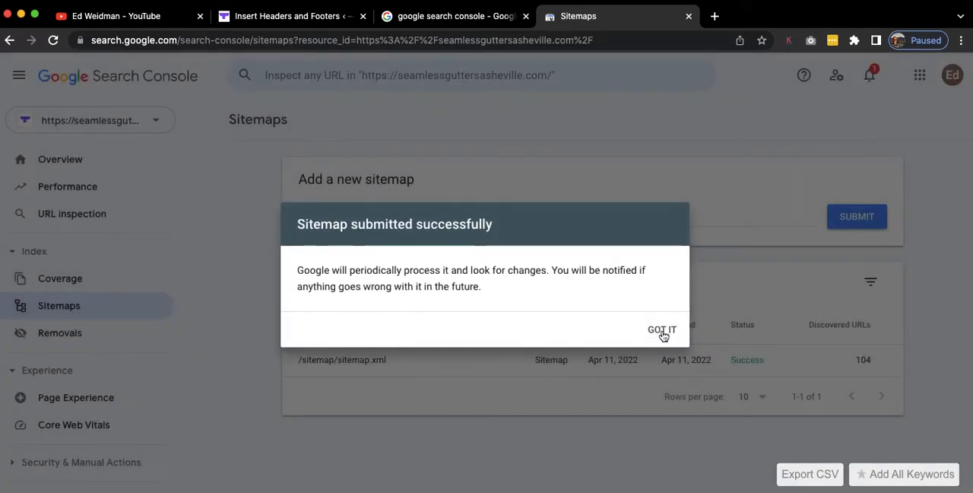
pyautogui.click(661, 329)
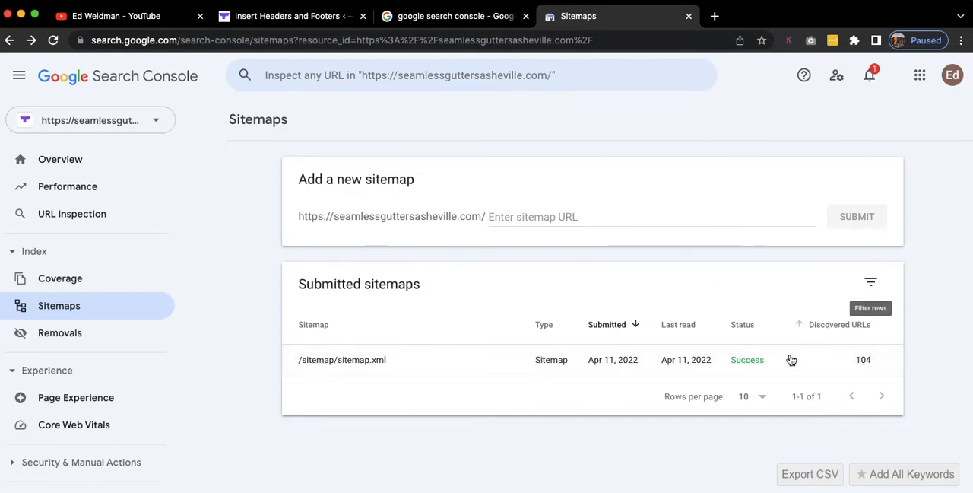
pyautogui.moveTo(888, 302)
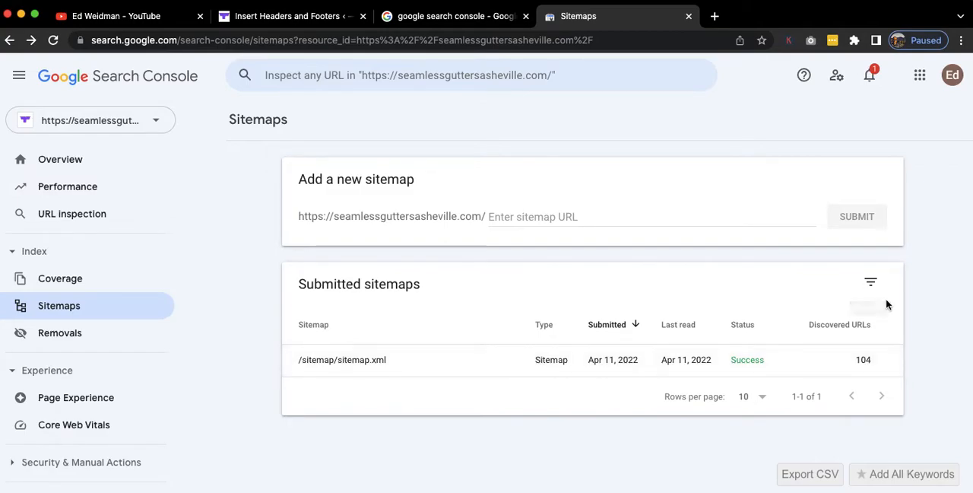
pyautogui.moveTo(424, 381)
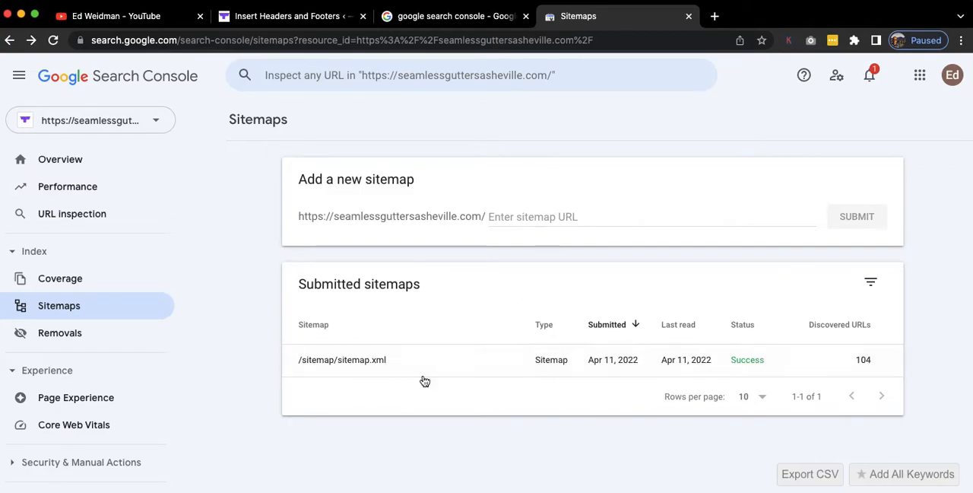
pyautogui.moveTo(777, 376)
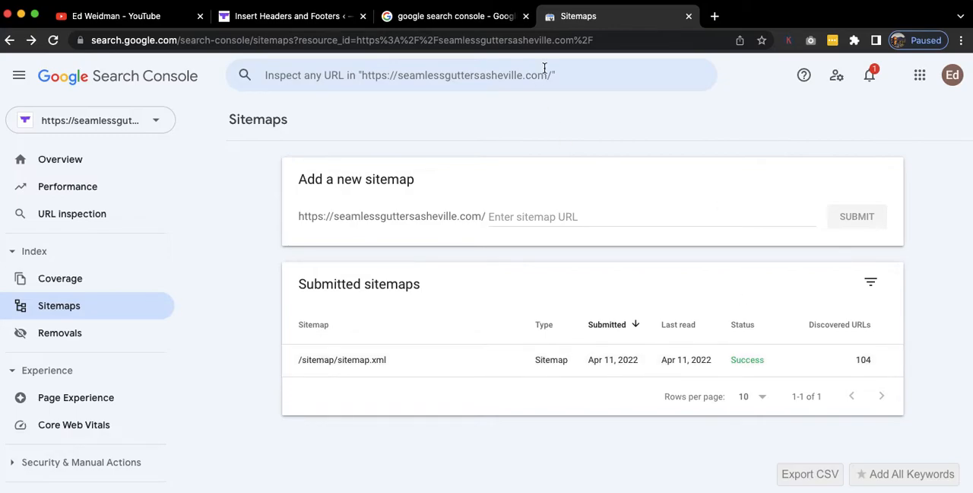
pyautogui.moveTo(677, 235)
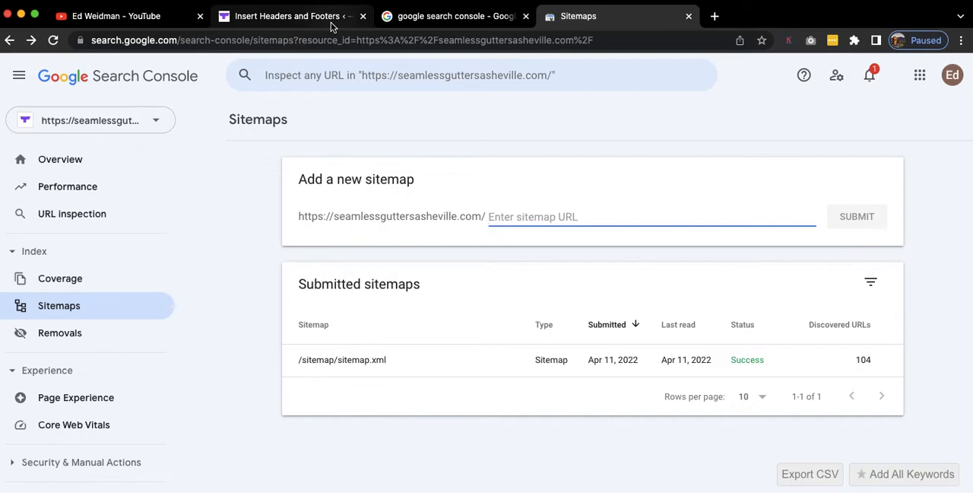
# Check the saved header tag in WordPress, then close the leftover Google search tab.
pyautogui.click(295, 15)
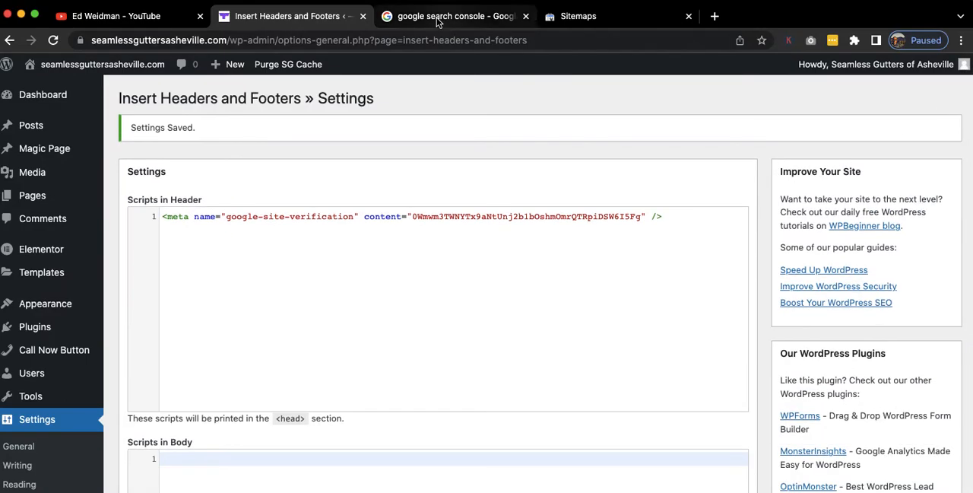
pyautogui.click(456, 15)
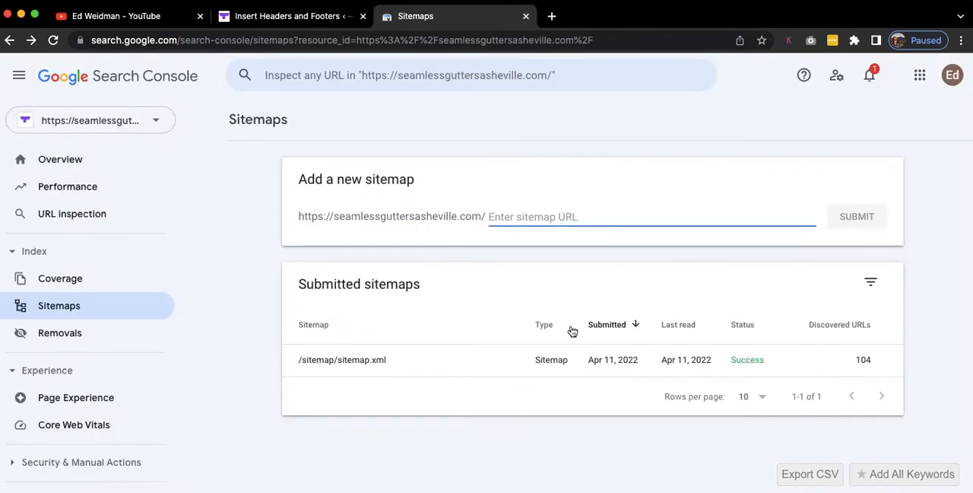